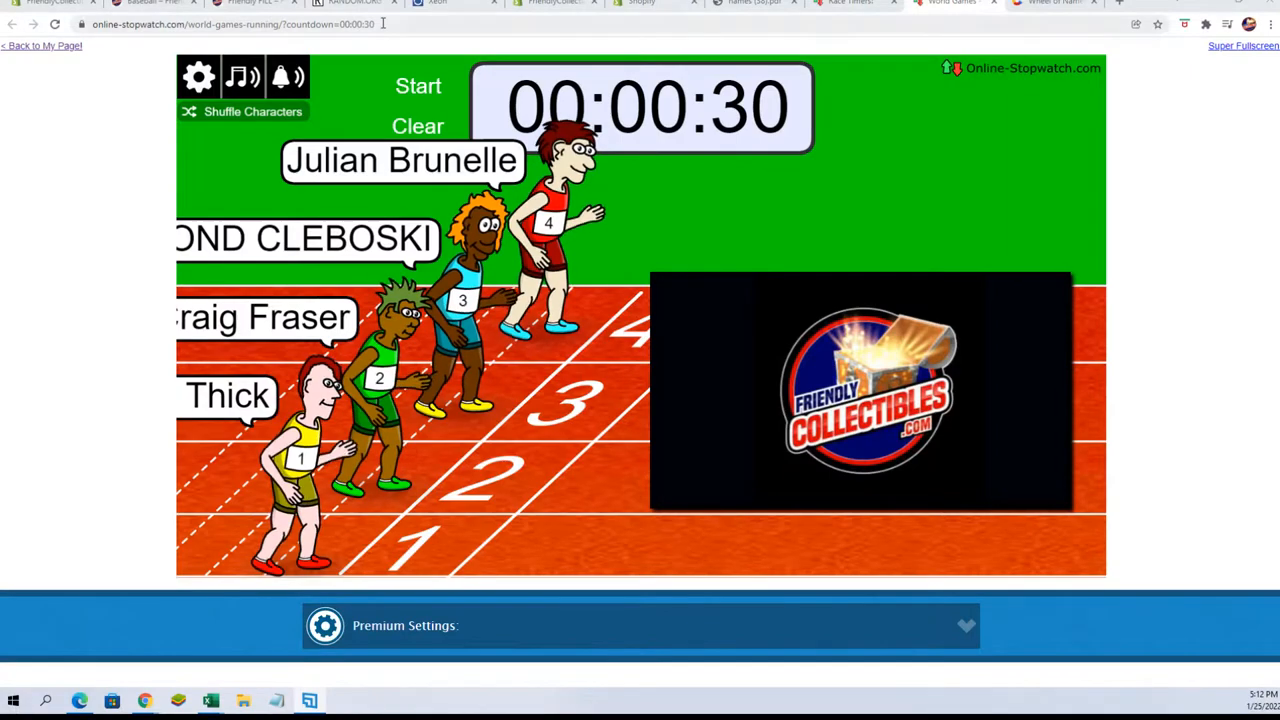
- Shuffle the four runners' lanes three times, then start the 30-second countdown race
left_click(252, 111)
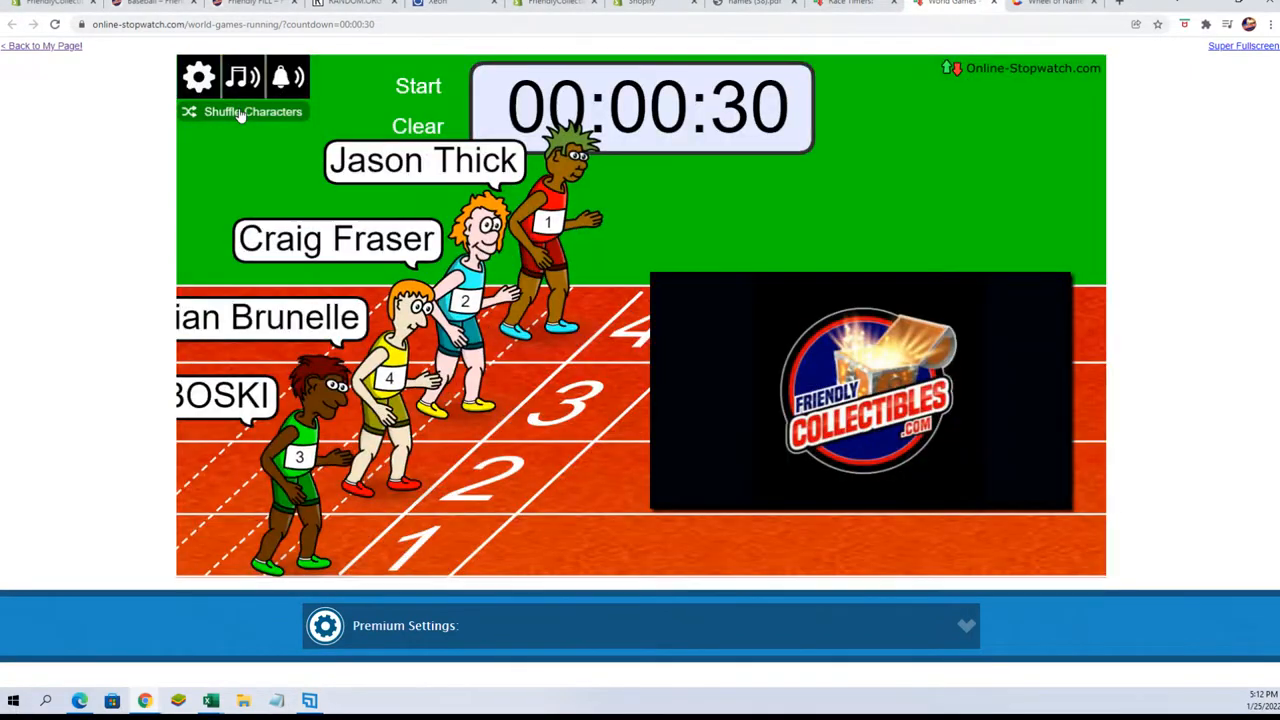
left_click(241, 111)
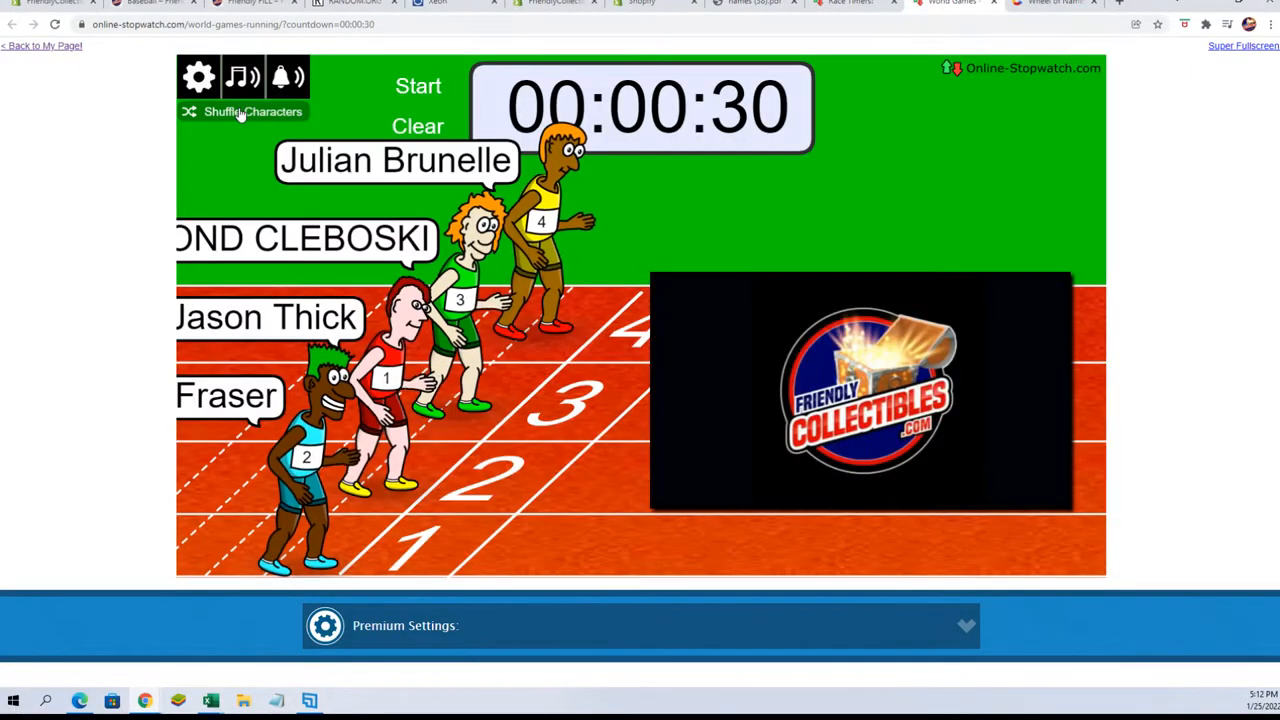
left_click(243, 111)
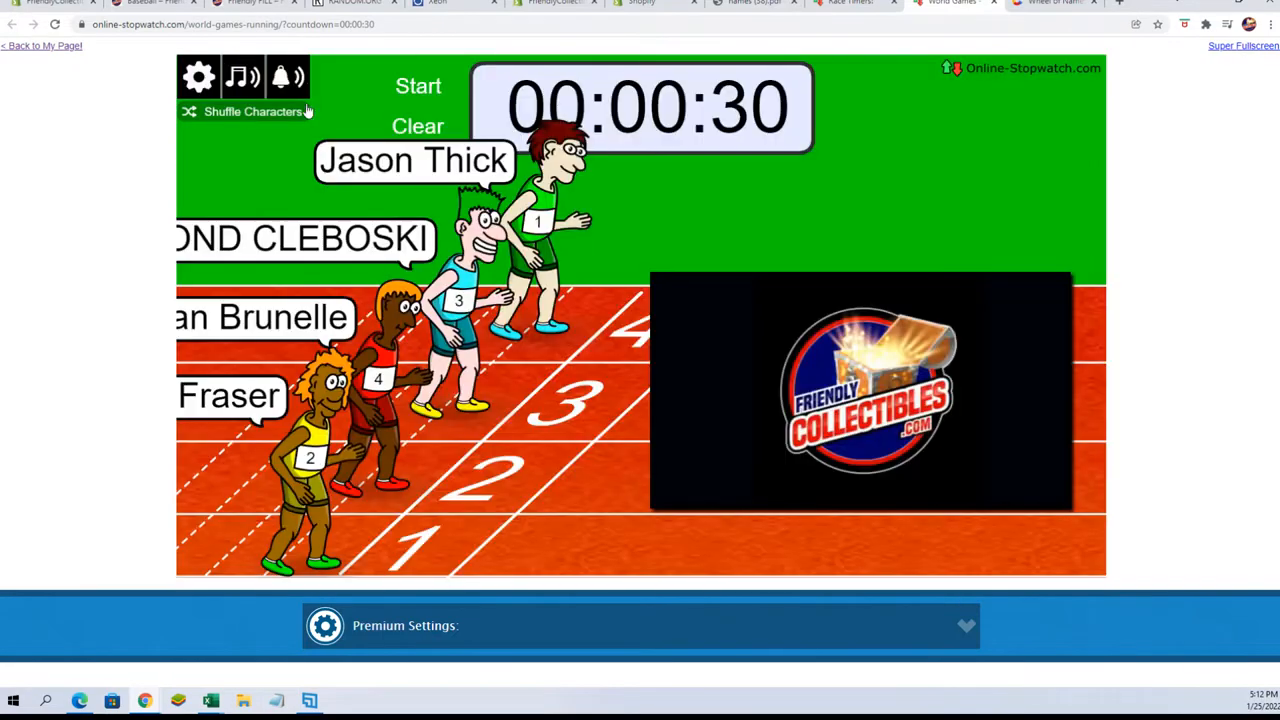
left_click(418, 85)
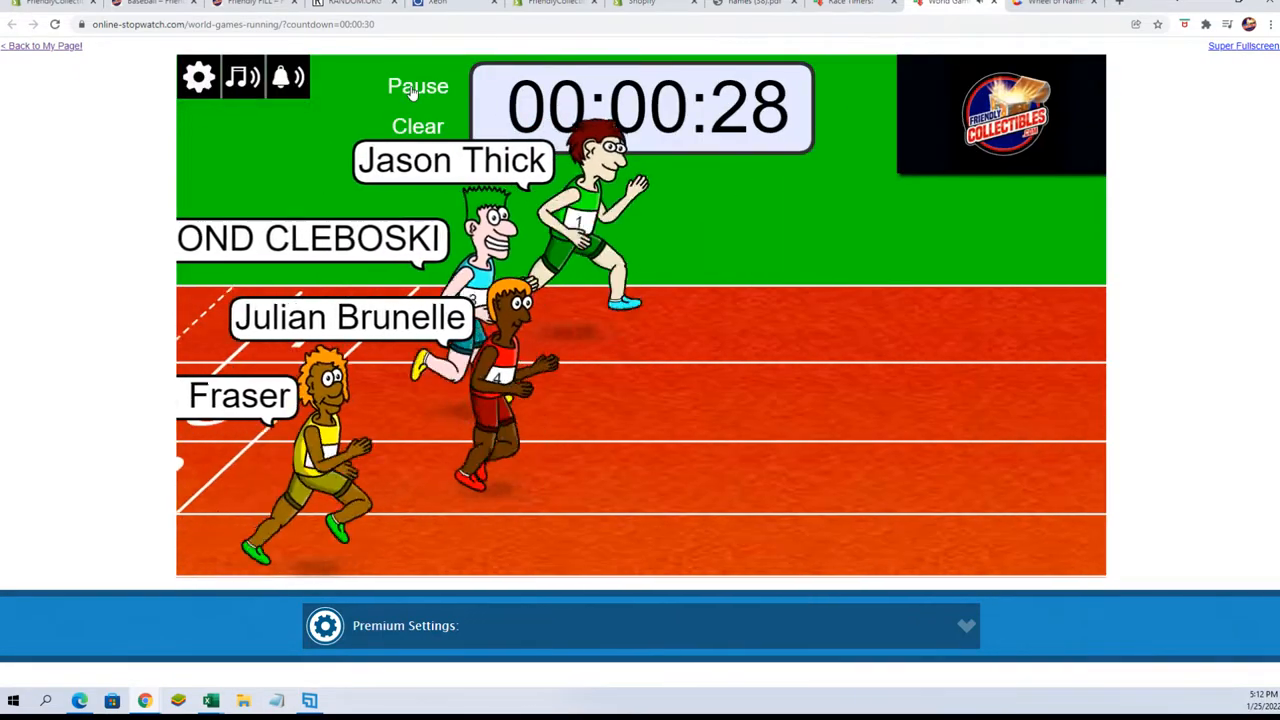